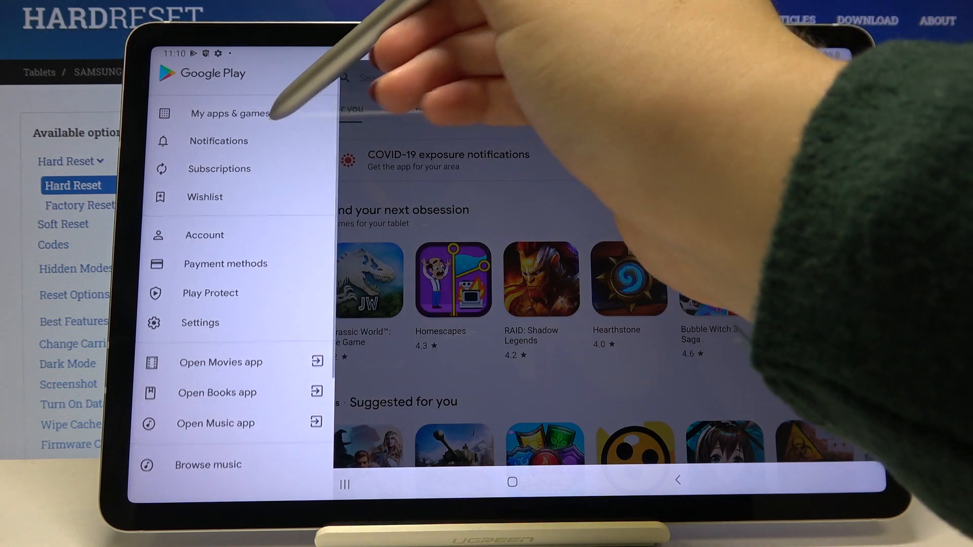
Step: Open My apps & games from the side menu to see the 18 pending updates
left_click(229, 113)
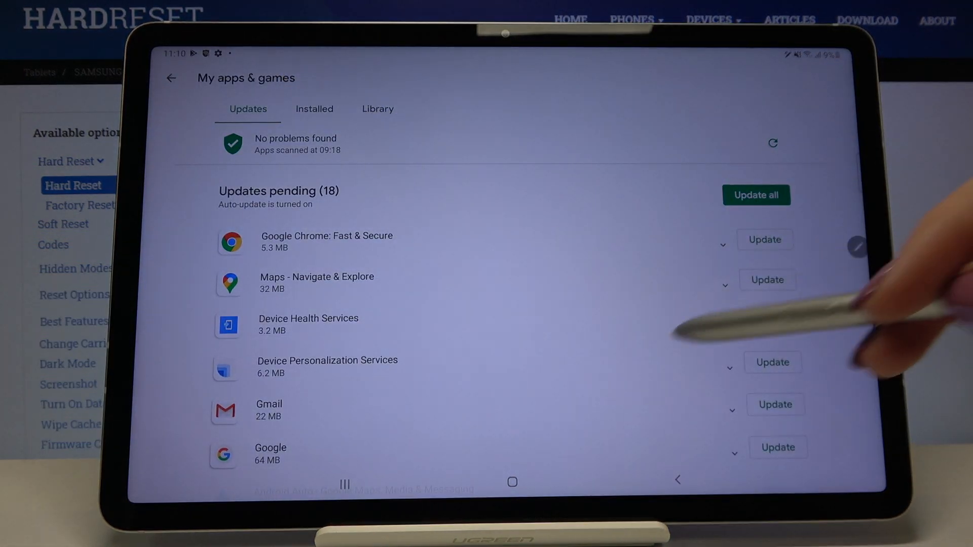
scroll("down", 3)
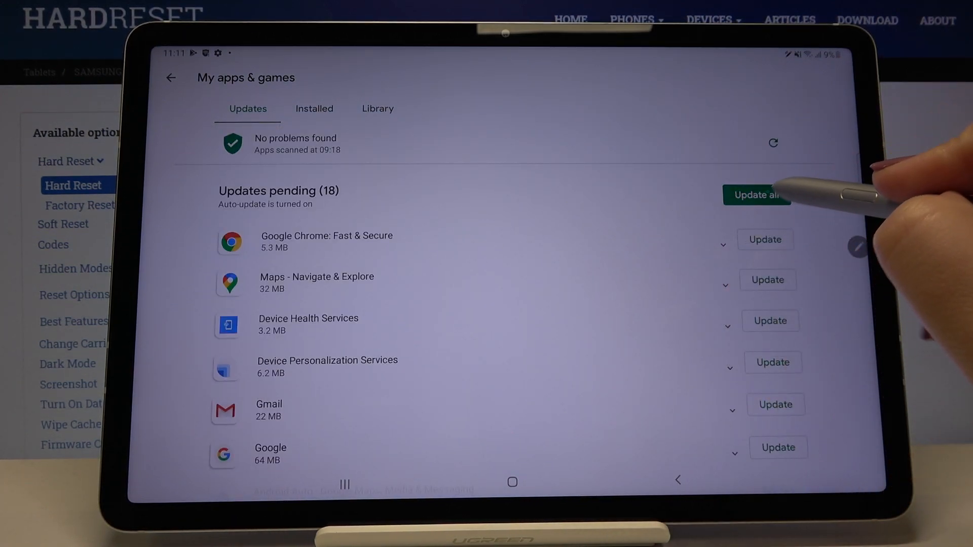
scroll("down", 3)
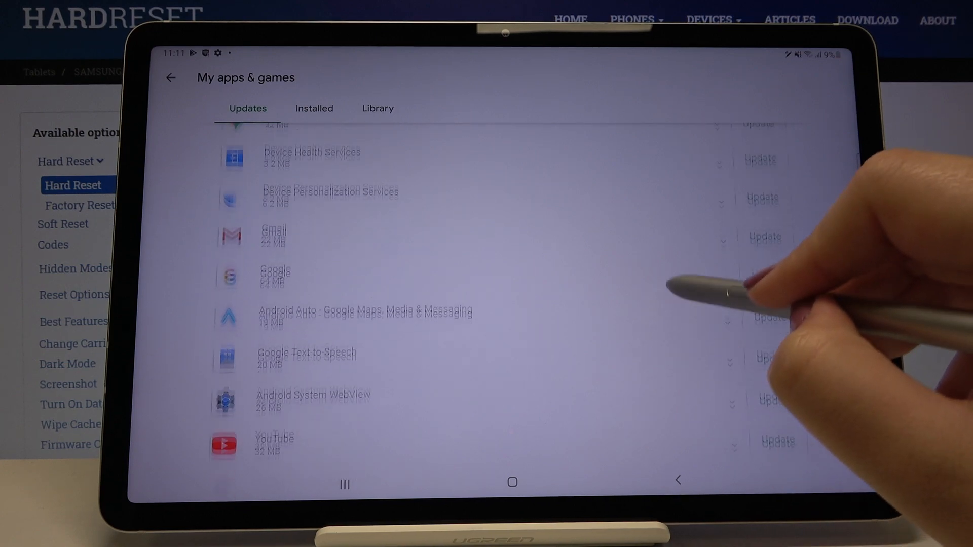
scroll("down", 3)
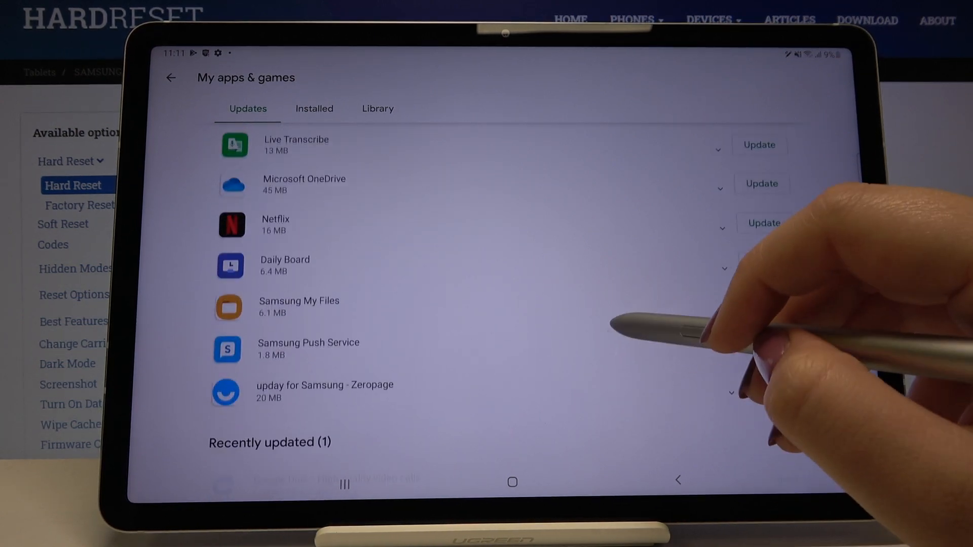
scroll("up", 3)
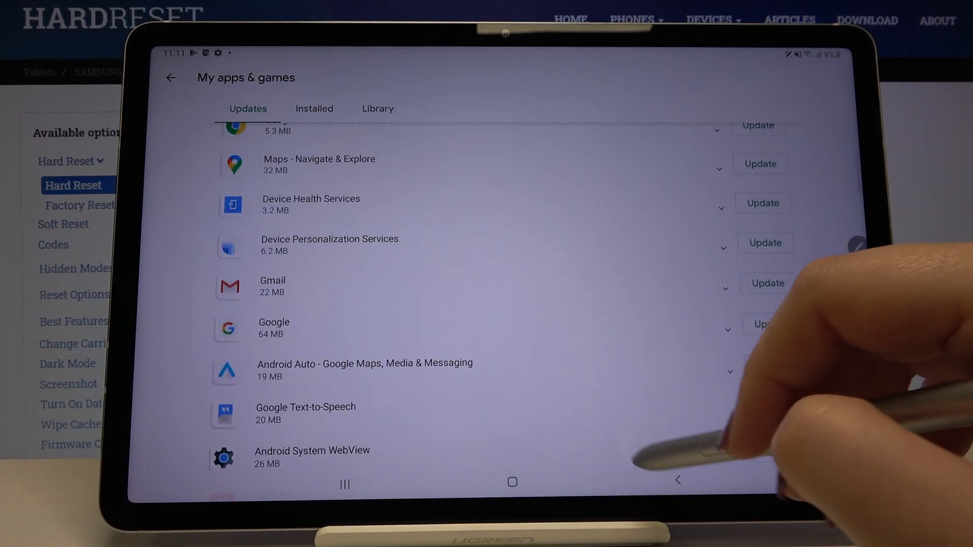
scroll("down", 3)
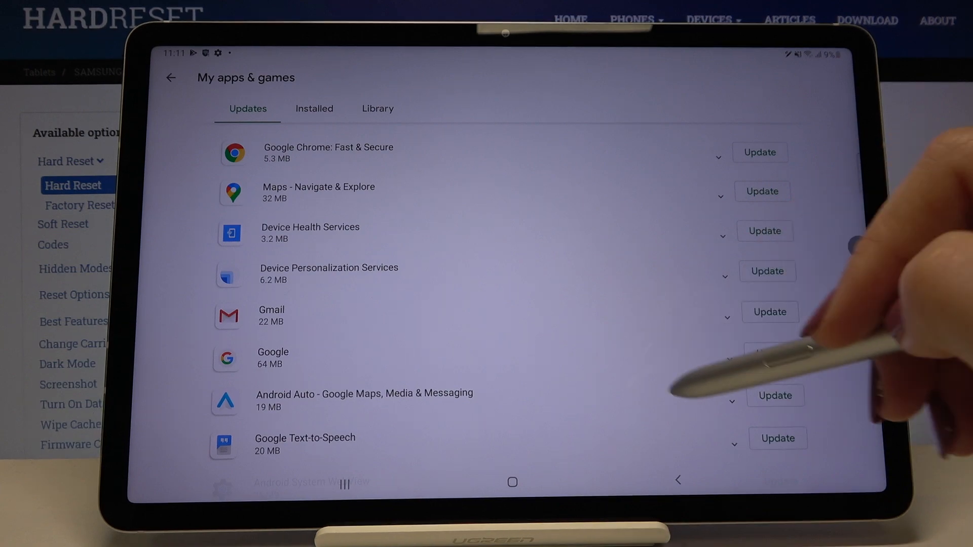
Step: Start the Gmail update download, then go to the tablet home screen
left_click(769, 311)
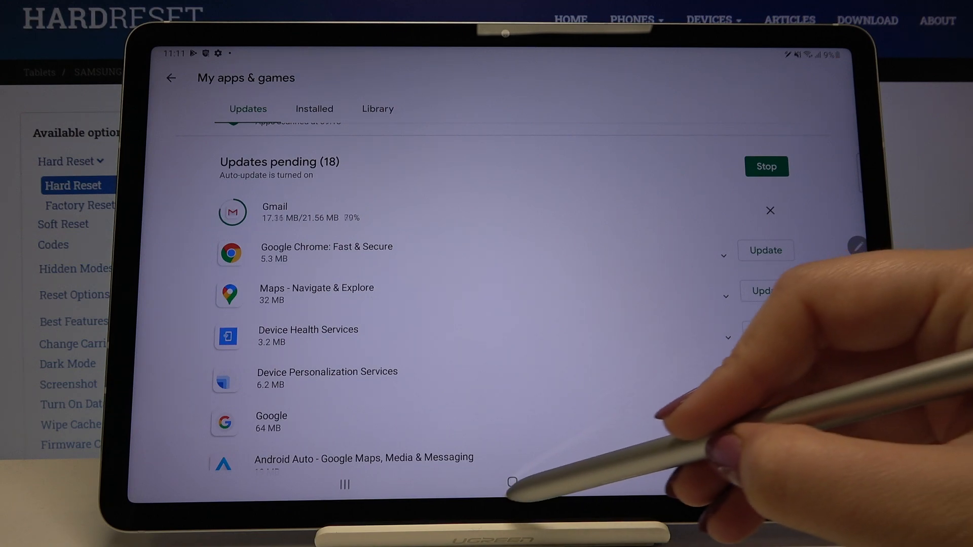
left_click(511, 484)
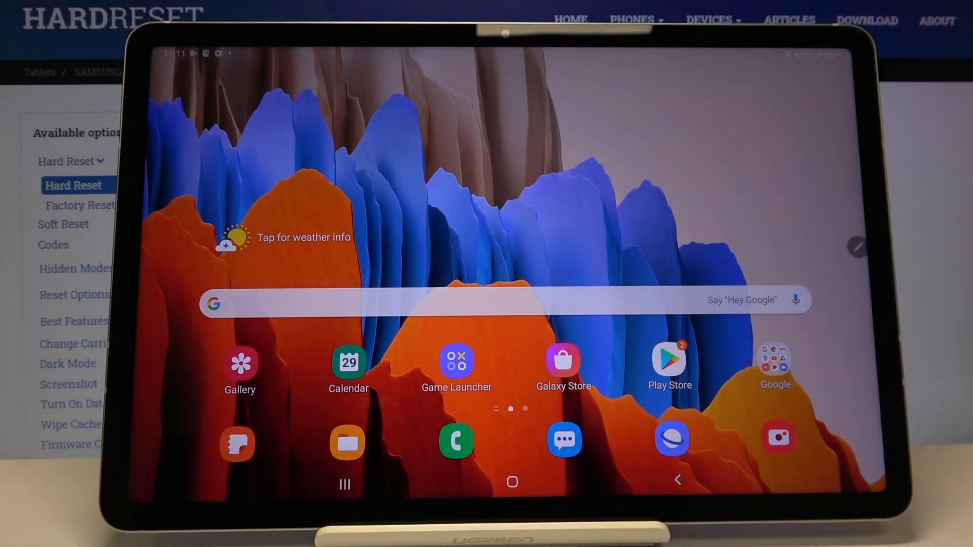